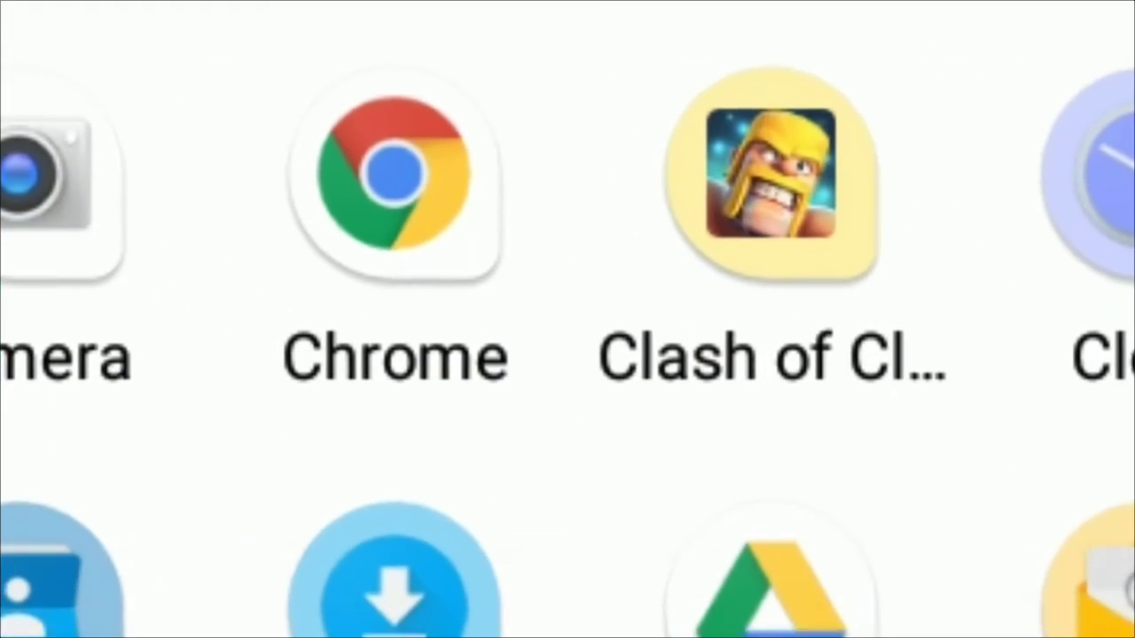
pyautogui.scroll(-3)
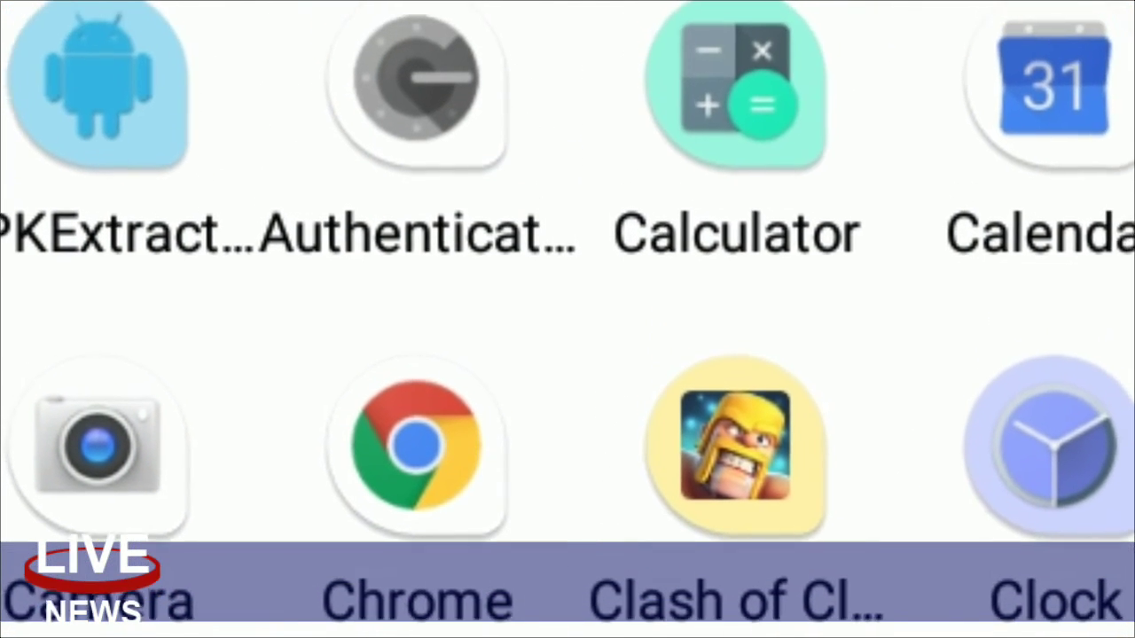
pyautogui.scroll(-3)
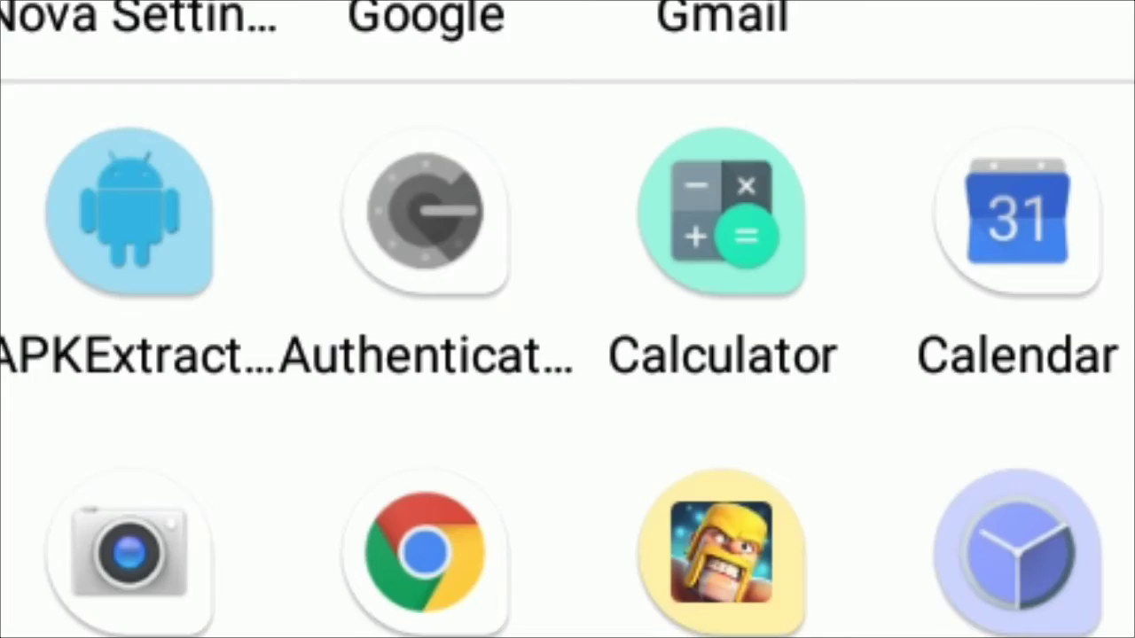